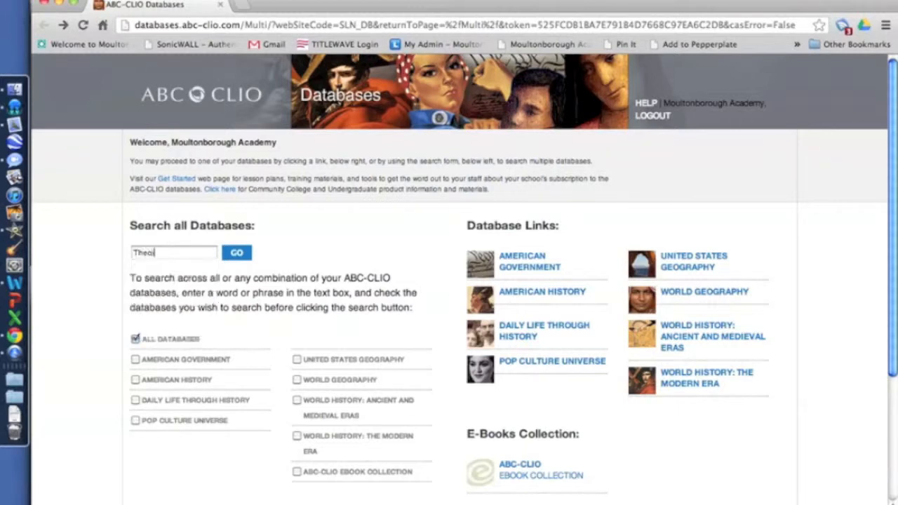
Step: Search all ABC-CLIO databases for 'Theodore Roosevelt'
type("Theodore Roosevelt")
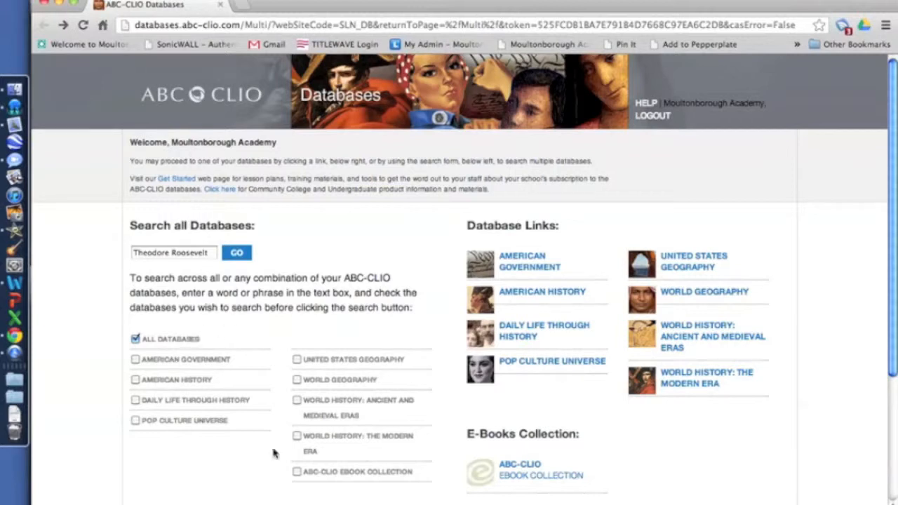
left_click(236, 253)
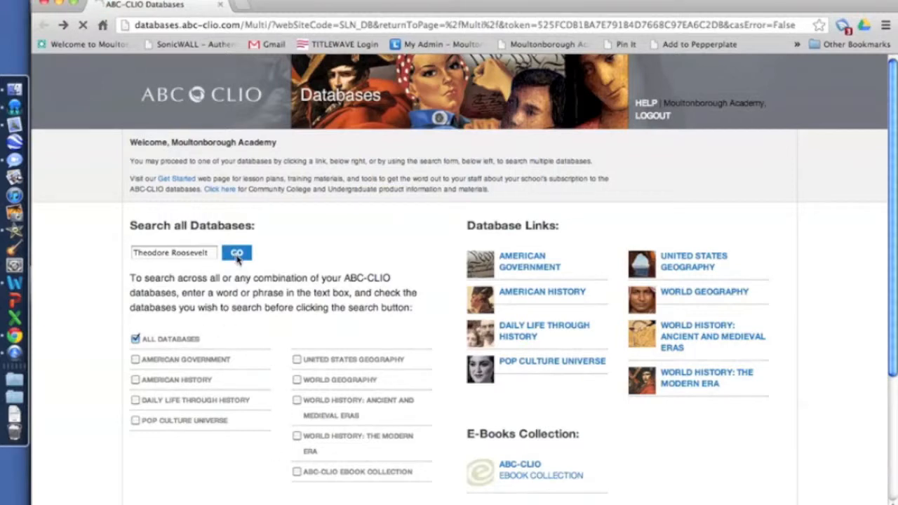
Step: Bring up per-database result counts for Theodore Roosevelt, such as American History (311)
left_click(236, 253)
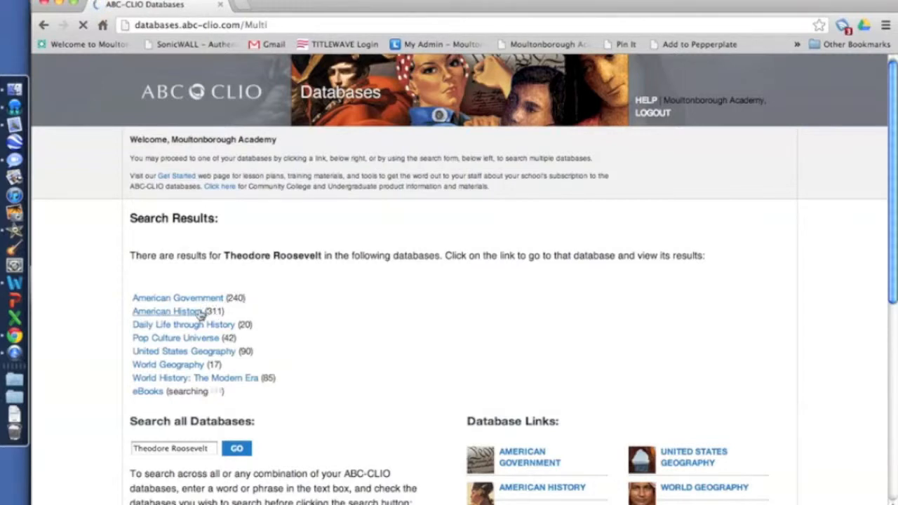
mouse_move(364, 353)
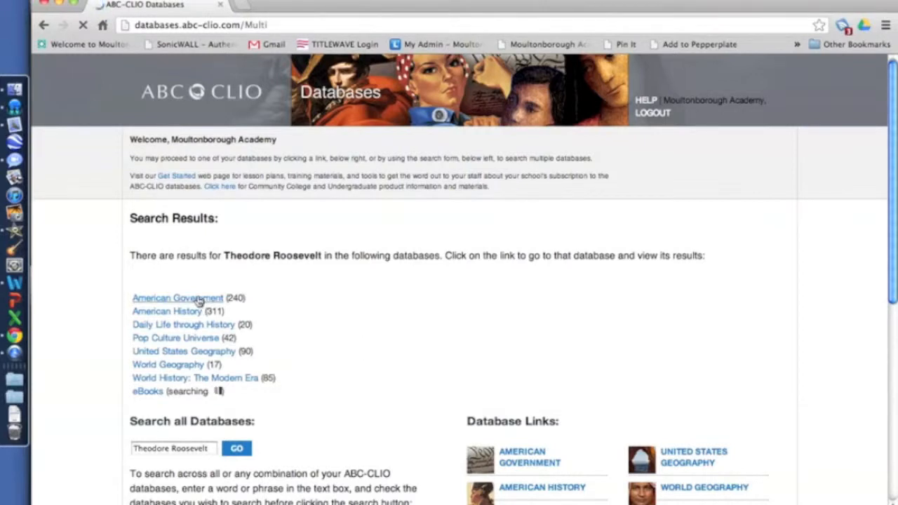
Step: Open the American Government (240) results and scroll down to the filter list
left_click(177, 297)
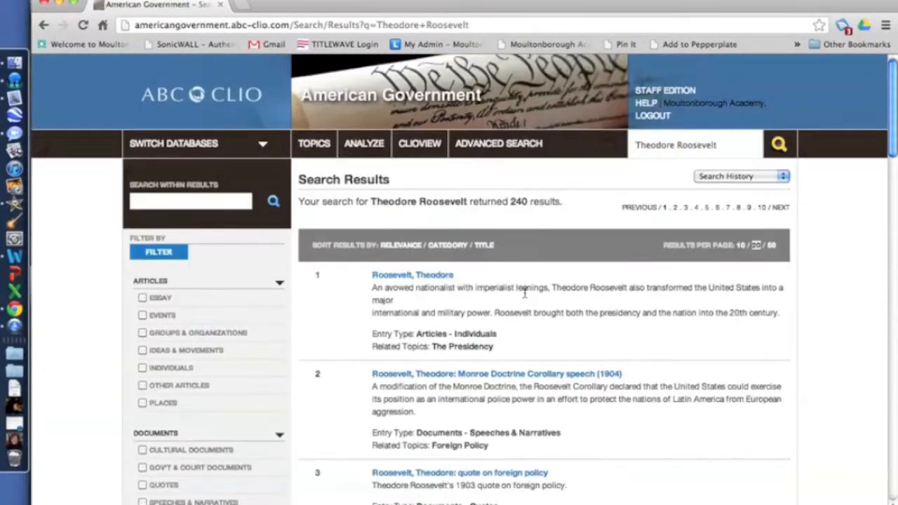
mouse_move(520, 298)
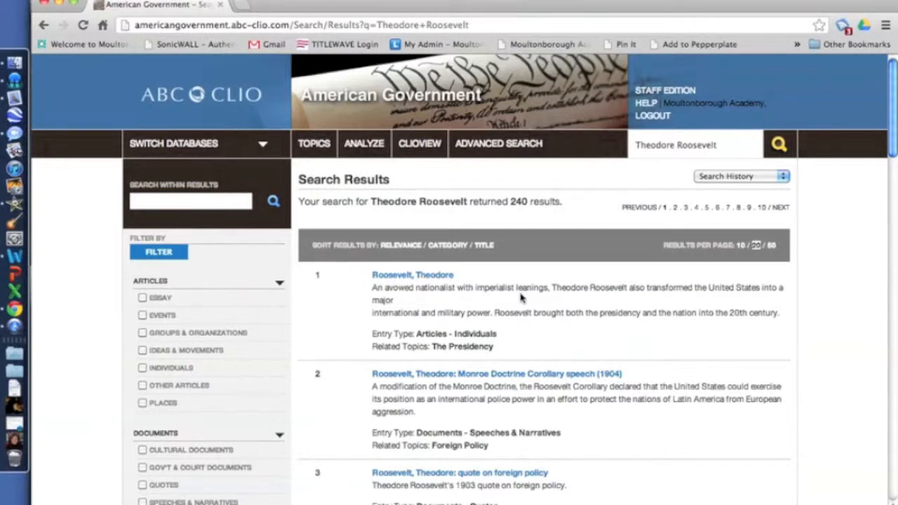
mouse_move(456, 307)
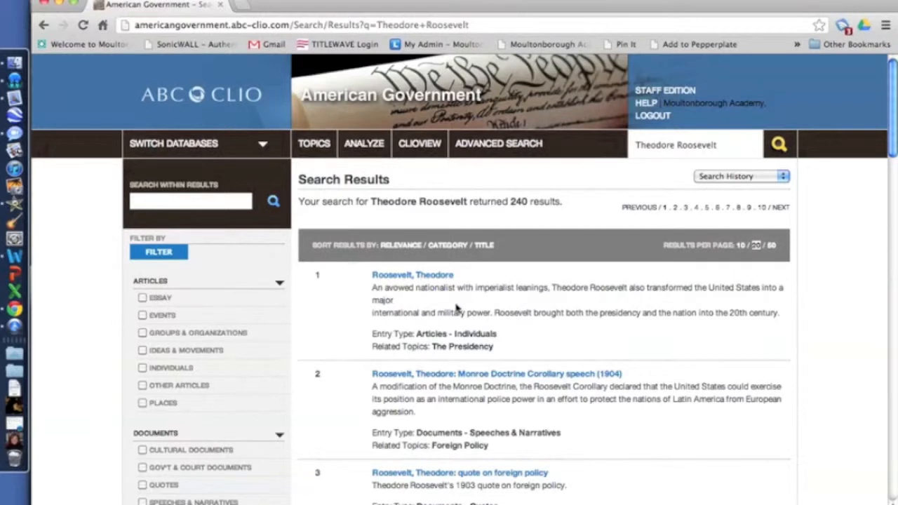
mouse_move(386, 298)
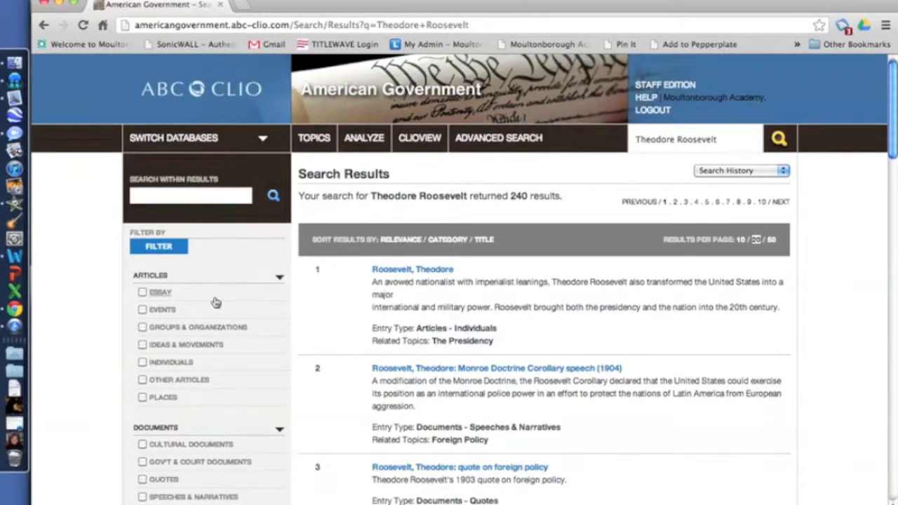
scroll("down", 3)
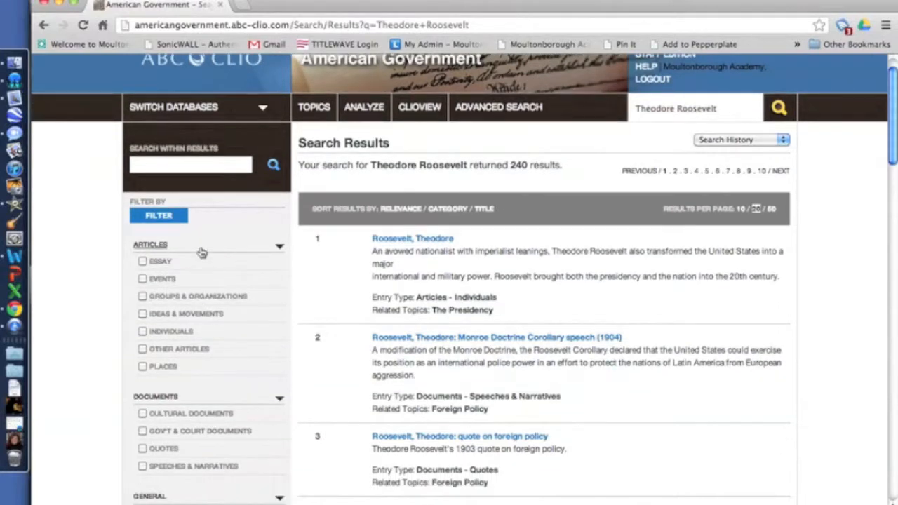
scroll("down", 3)
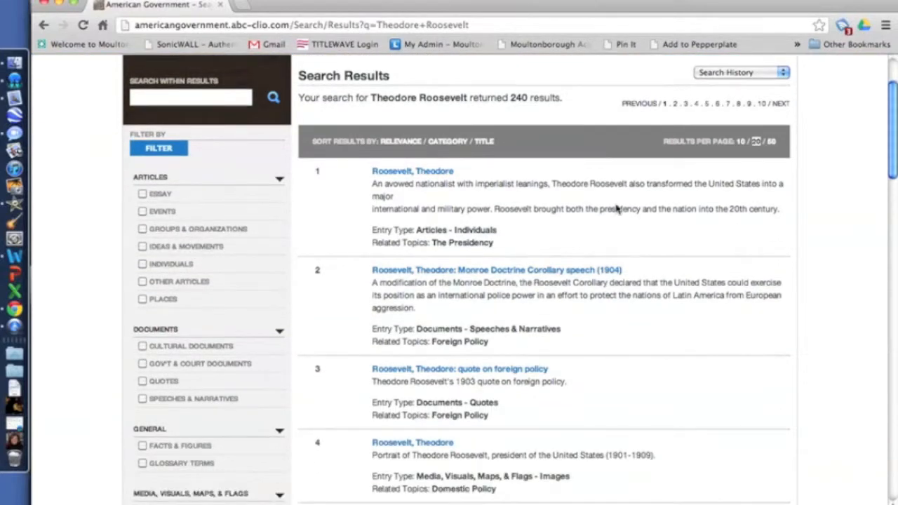
scroll("down", 3)
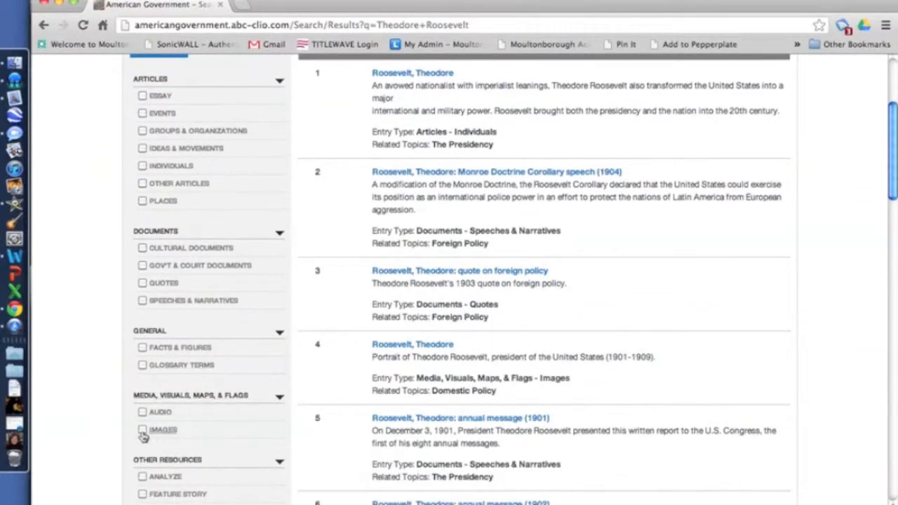
Step: Filter the results to Images under Media, Visuals, Maps, & Flags, giving 21 entries
left_click(142, 429)
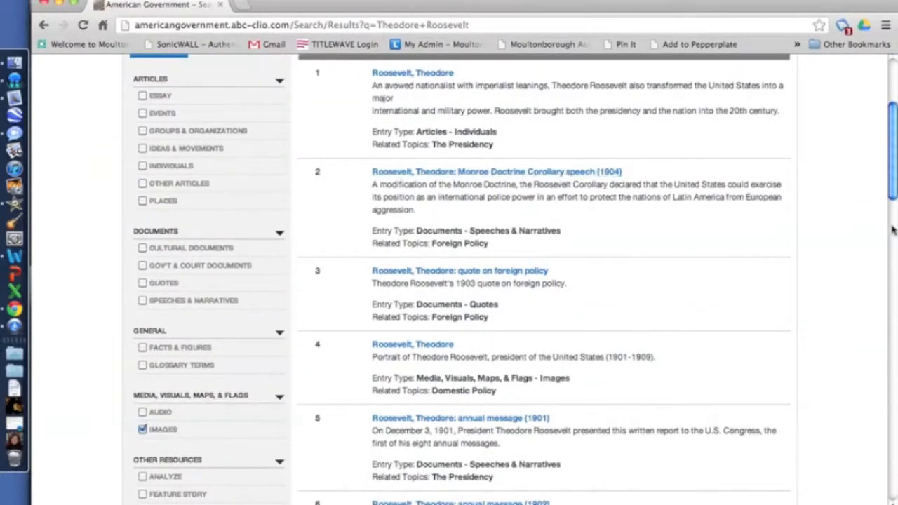
scroll("up", 3)
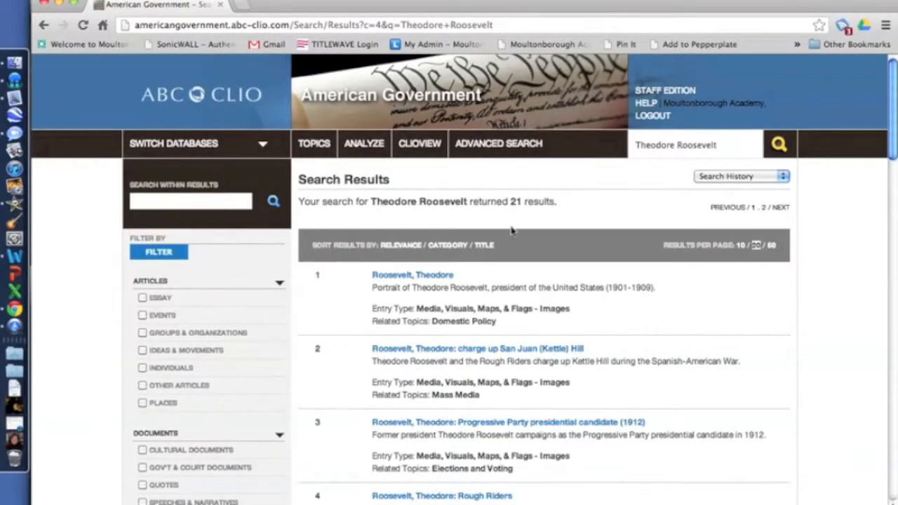
scroll("down", 3)
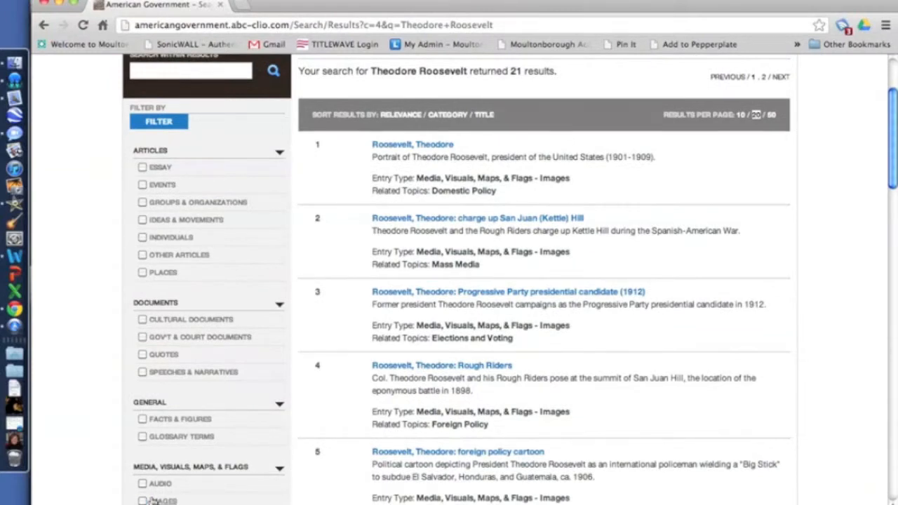
Step: Filter by Quotes and Speeches & Narratives documents, yielding 43 results
left_click(143, 354)
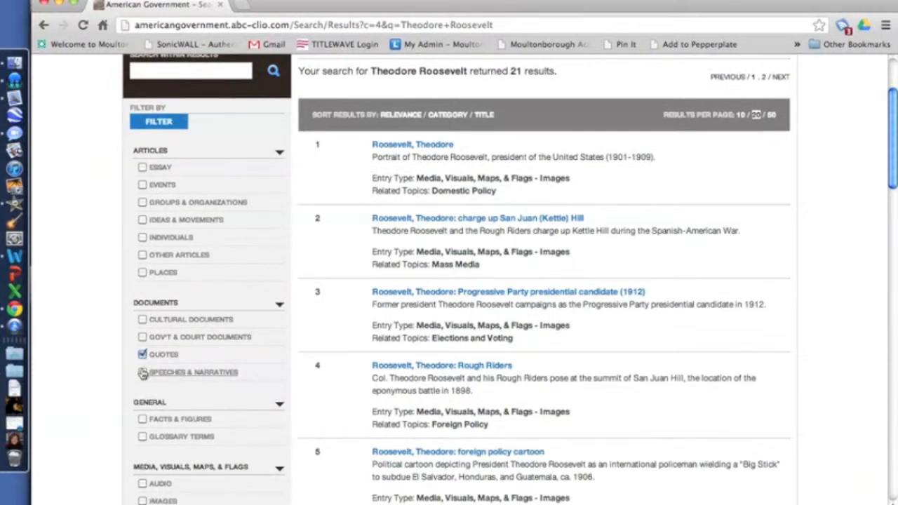
left_click(143, 371)
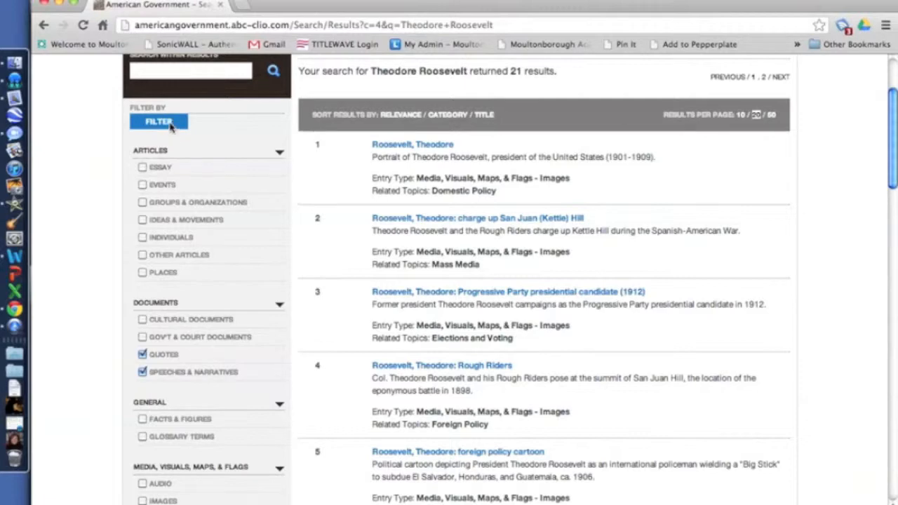
left_click(158, 121)
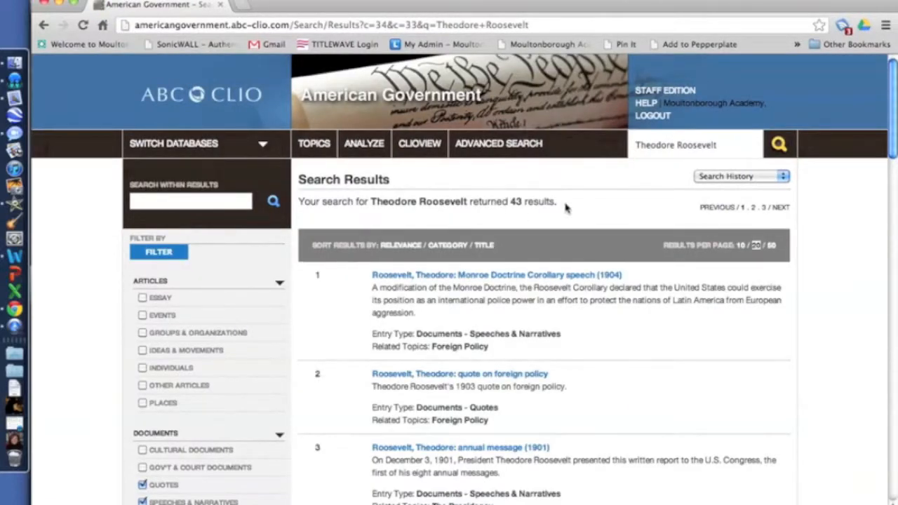
scroll("down", 3)
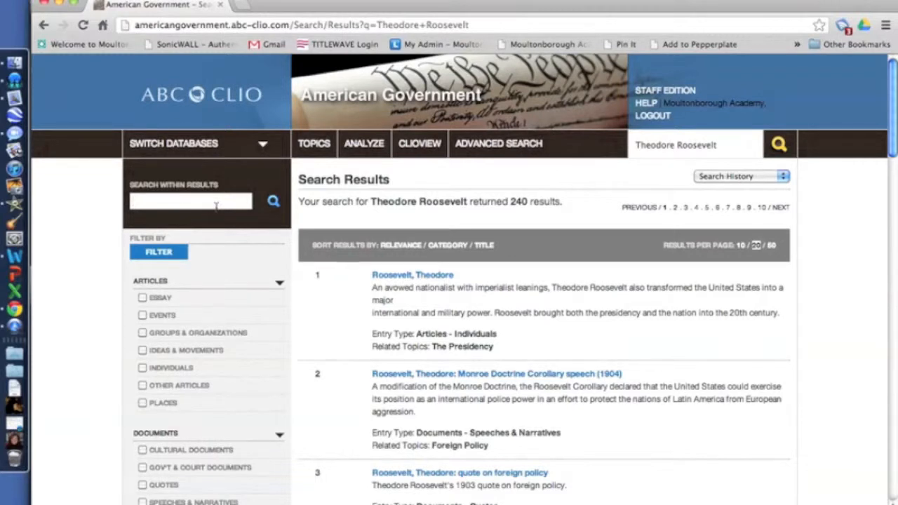
Step: Search within results for 'rough riders', leaving 9 entries
type("rough")
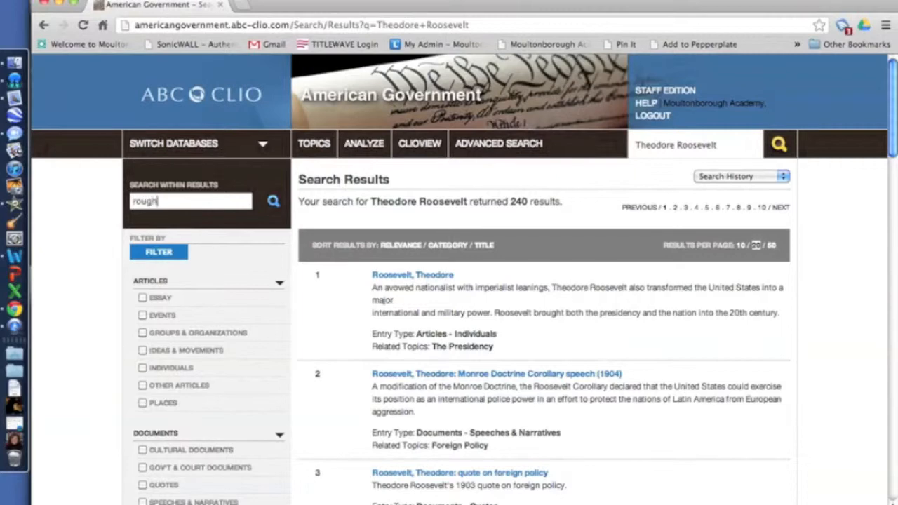
left_click(273, 202)
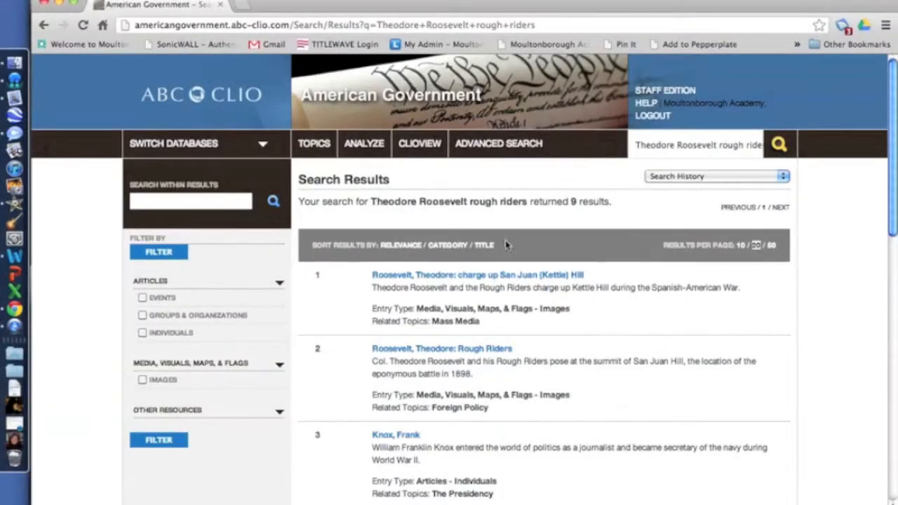
mouse_move(610, 297)
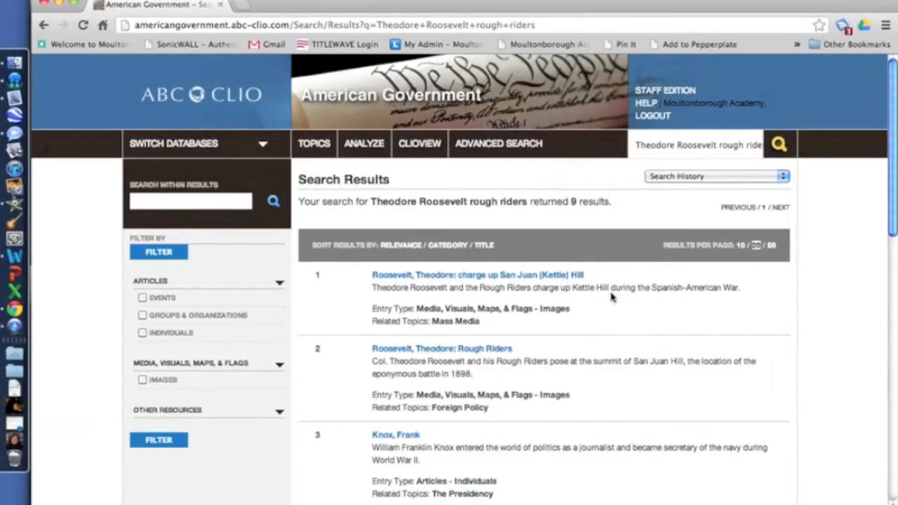